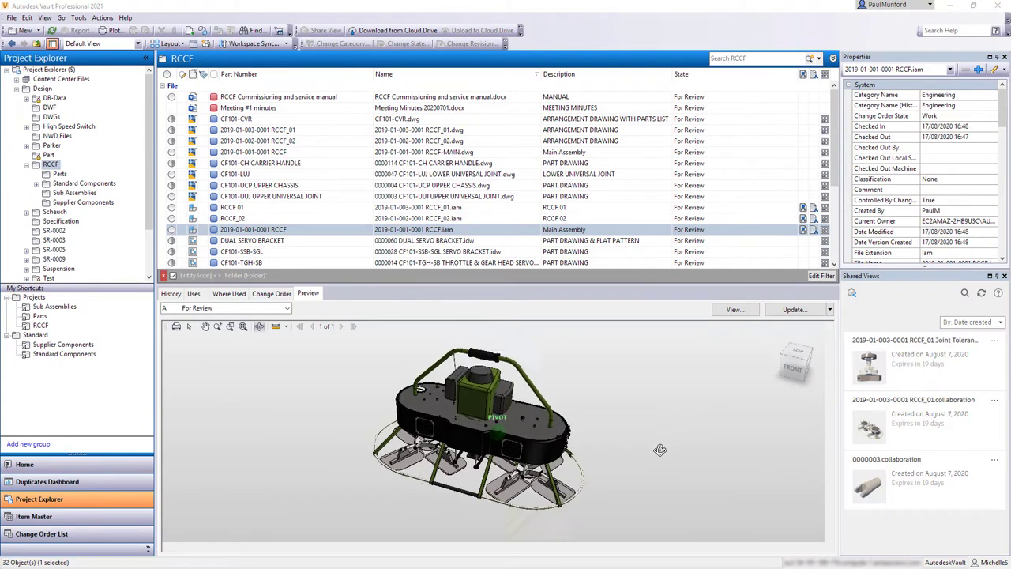
Show the RCCF.iam assembly's Where Used references in the preview pane.
left_click(227, 292)
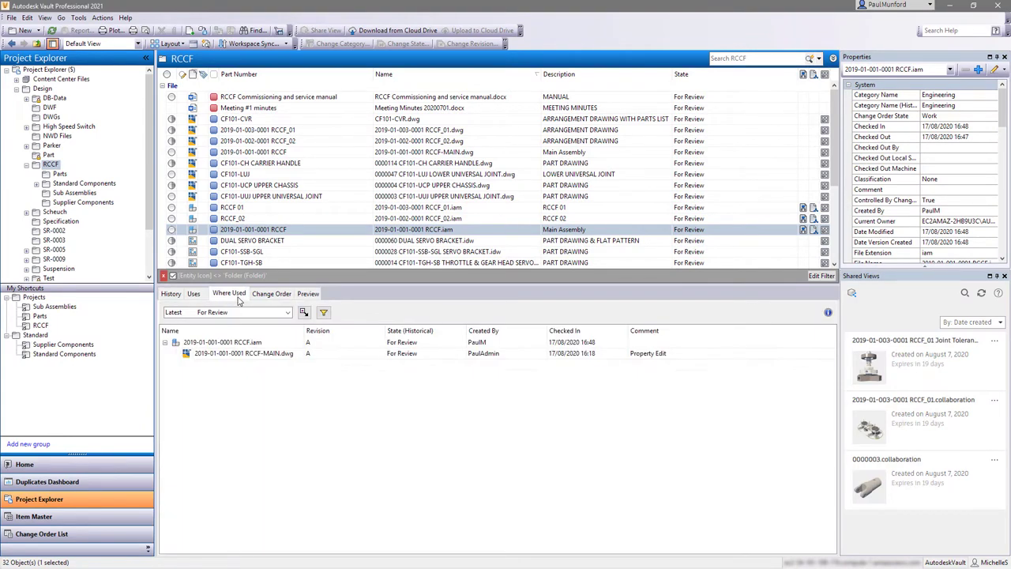
left_click(171, 292)
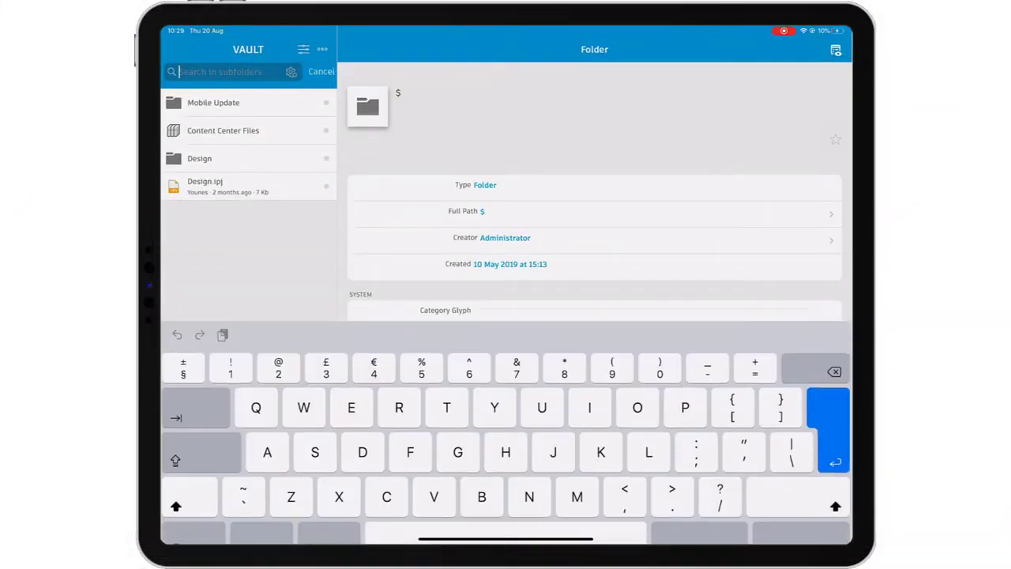
Search RCCF, review the assembly's Uses and Where used lists, and view it in 3D.
type("RCCF")
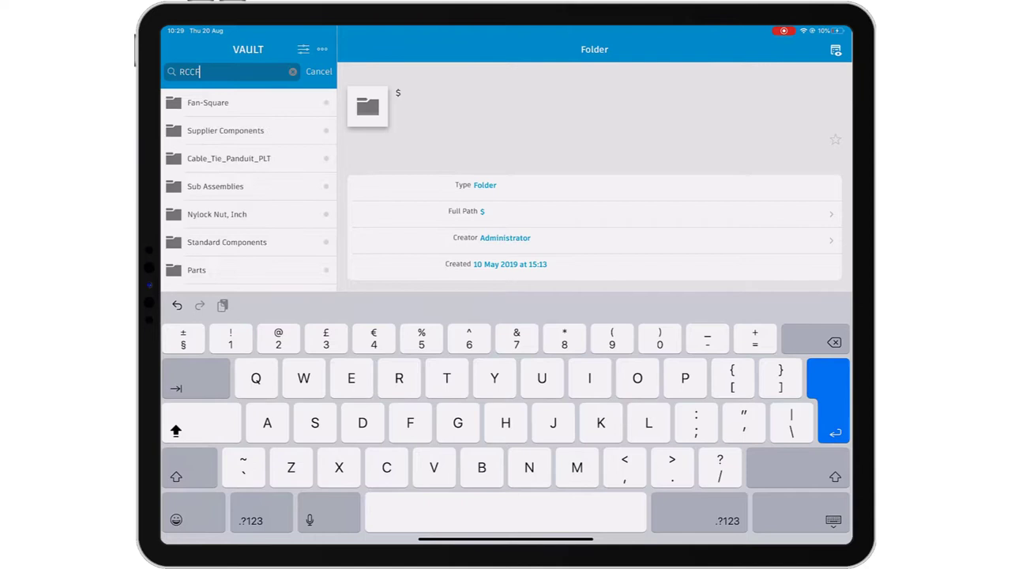
key("return")
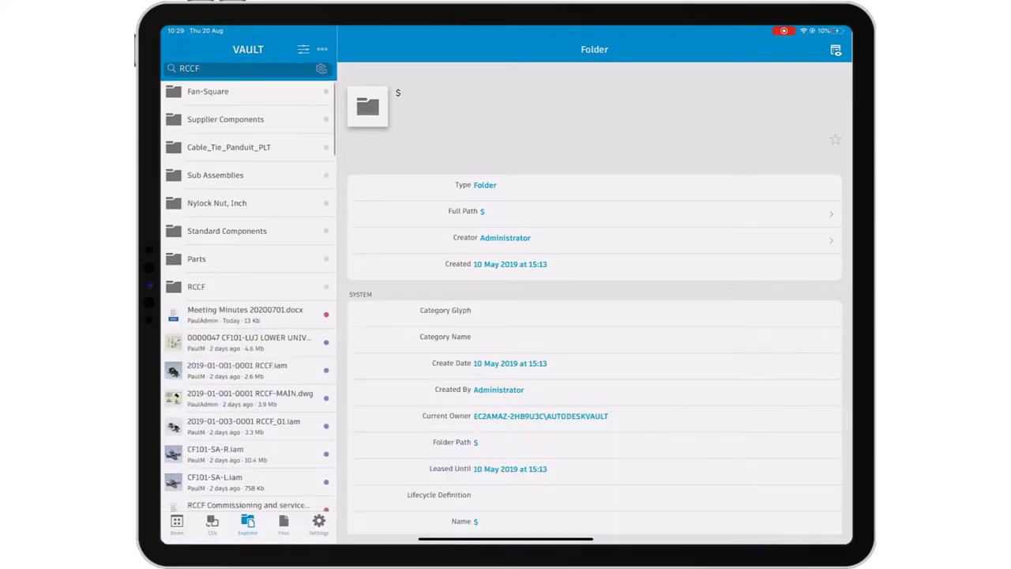
left_click(237, 370)
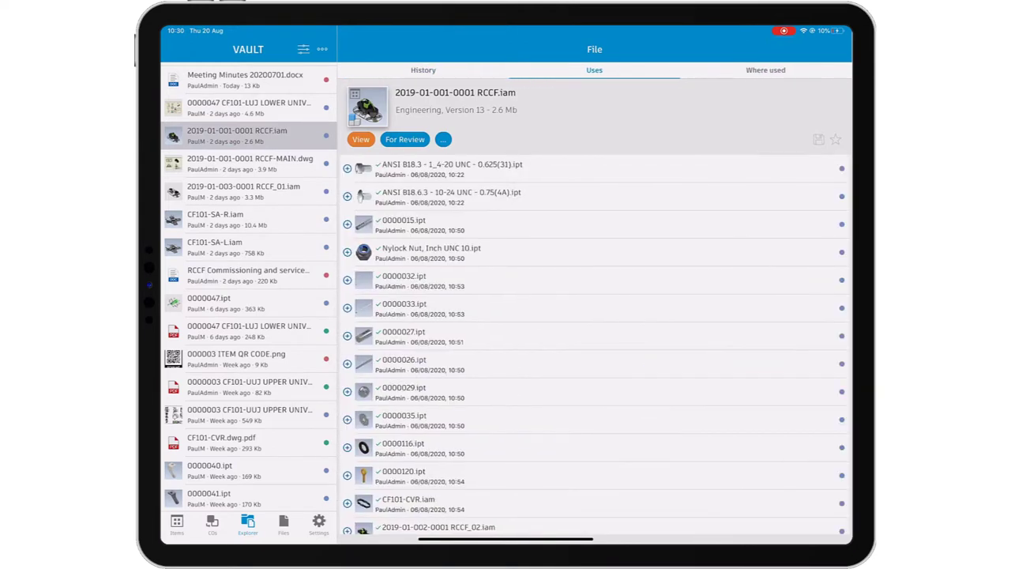
left_click(594, 69)
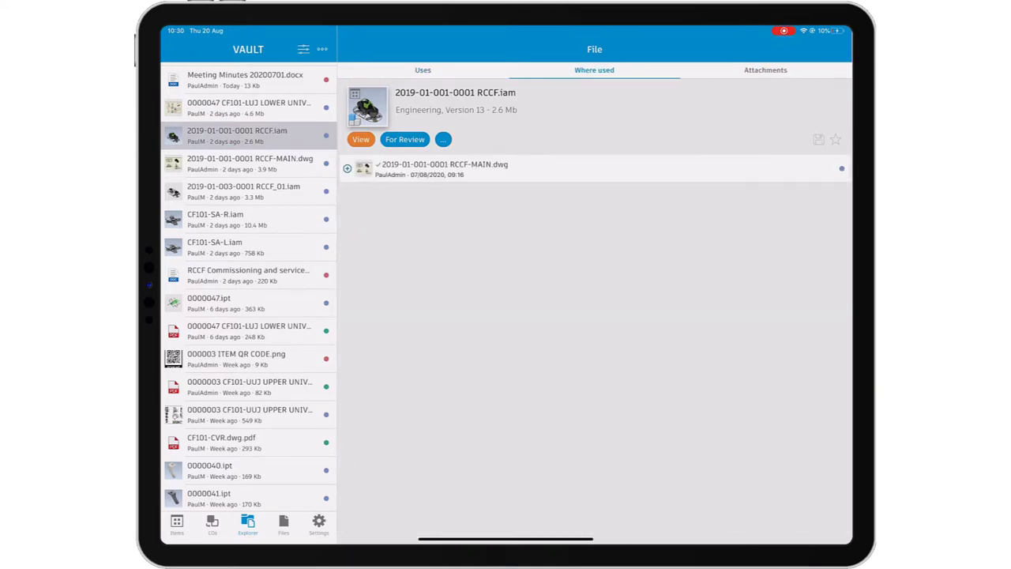
left_click(360, 139)
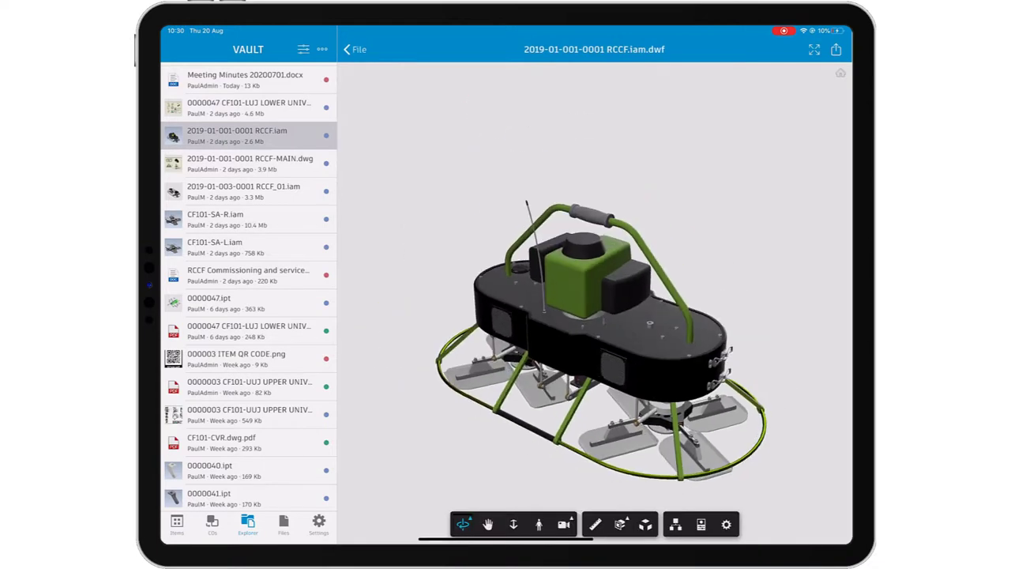
View the RCCF model full screen, explode its parts, and show the file's actions menu.
left_click(813, 48)
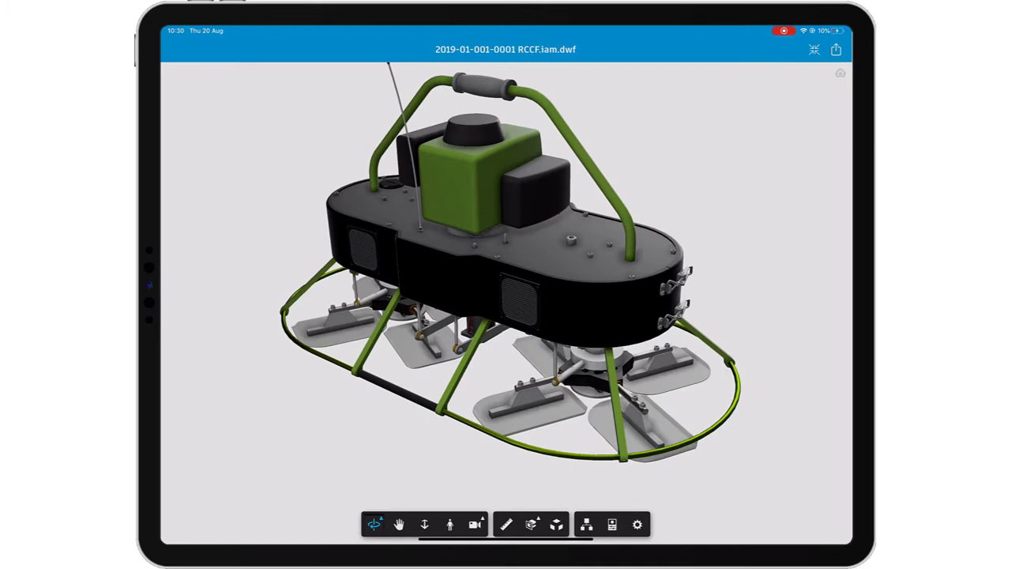
left_click(556, 524)
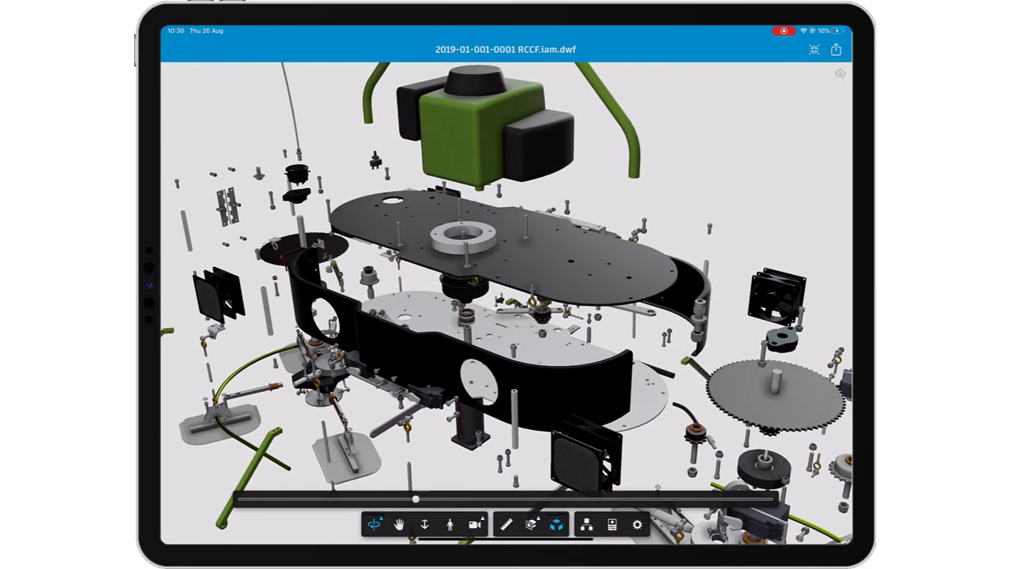
left_click(585, 525)
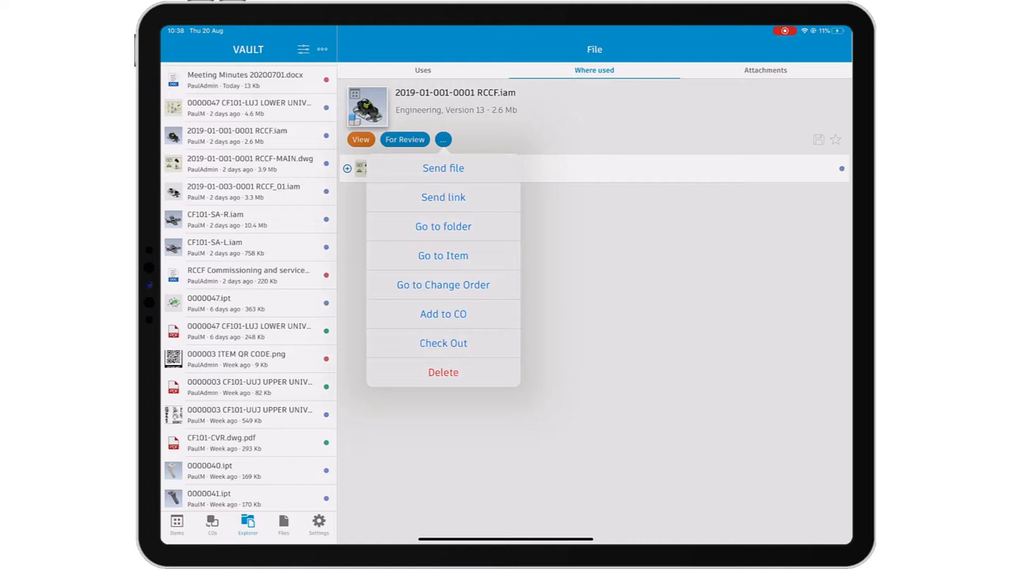
Go to the RCCF item and start a new change order via Add to CO.
left_click(442, 256)
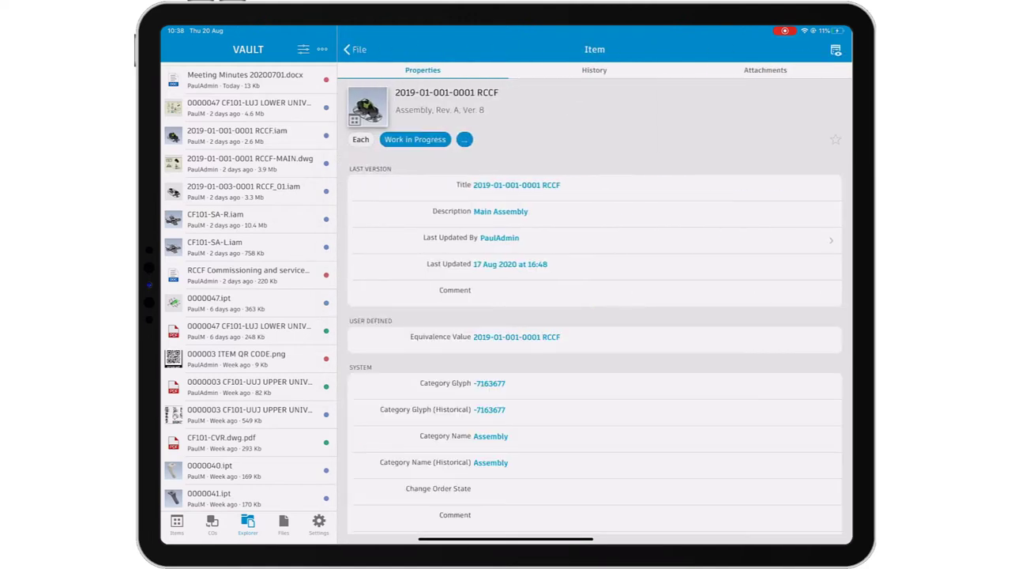
left_click(464, 139)
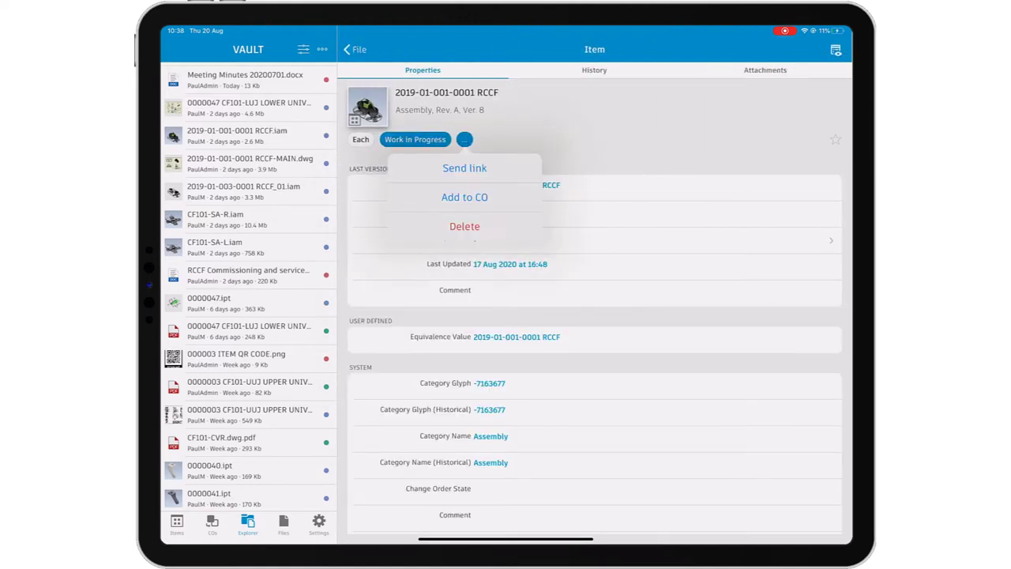
left_click(464, 196)
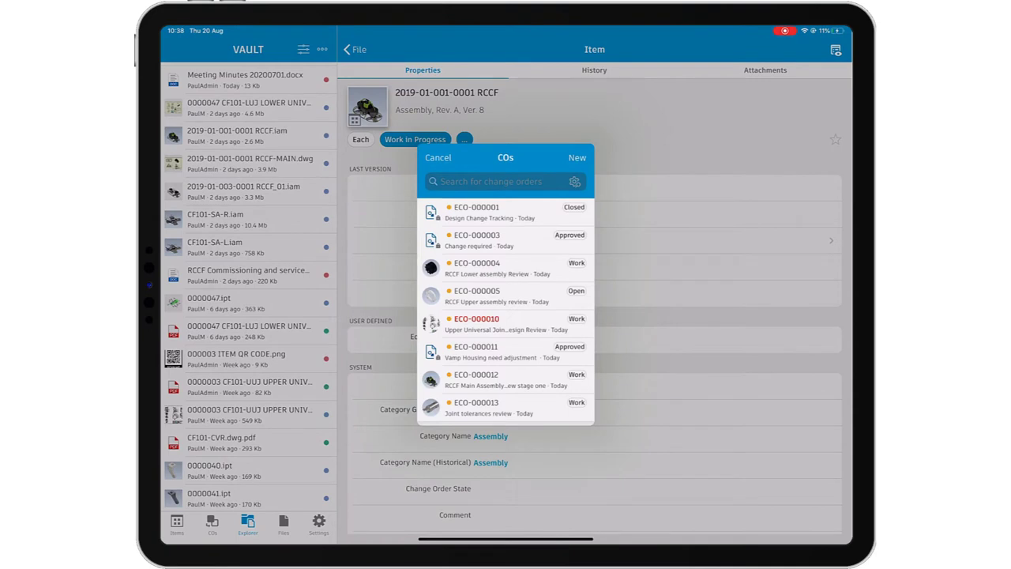
left_click(578, 158)
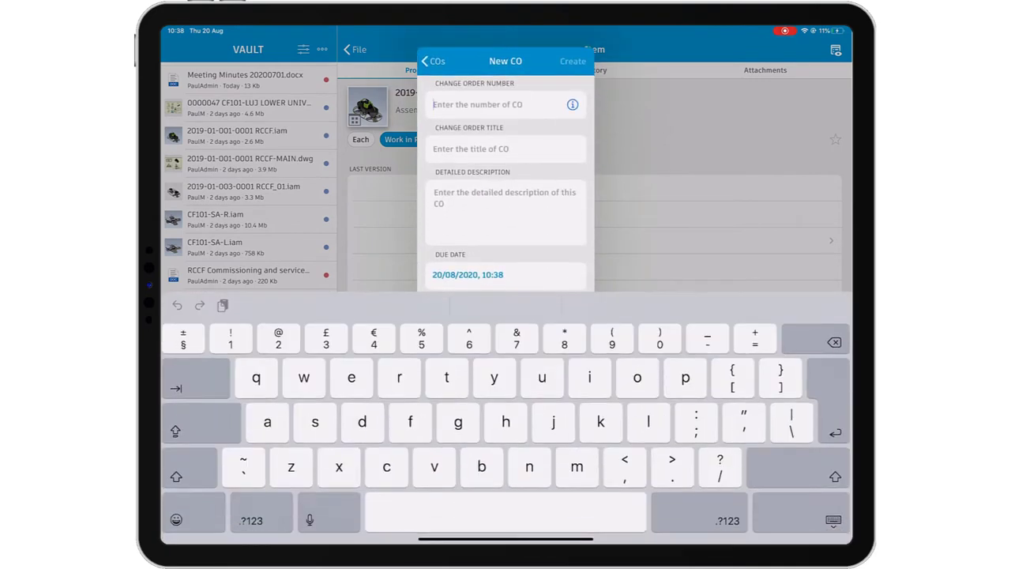
Fill the New CO as ECO-000014, RCCF Main Assembly Client Review, and begin adding an attachment.
type("ECO-000014")
left_click(506, 212)
type("Please review the comments in the attached meeting minutes and ac")
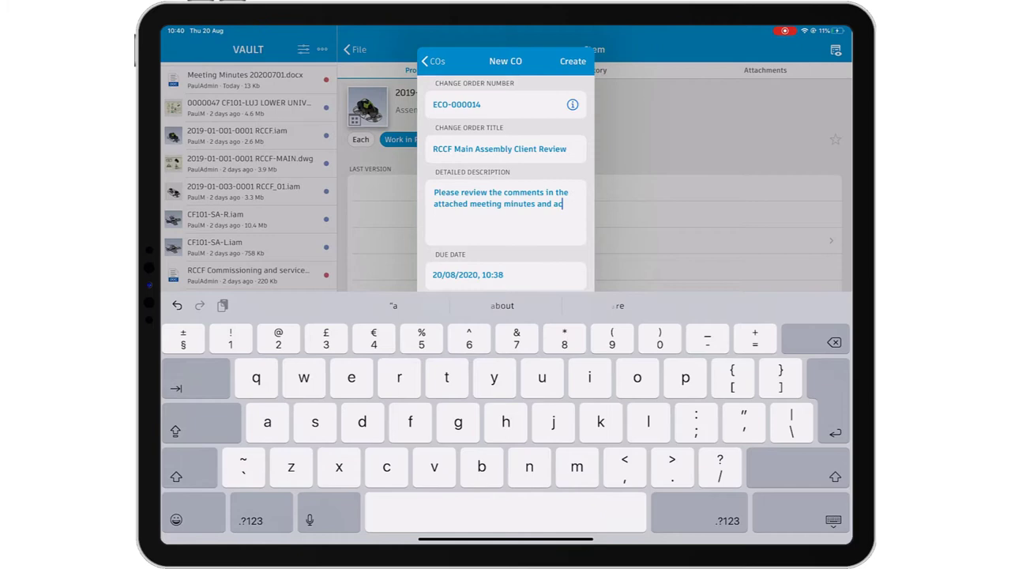
left_click(468, 275)
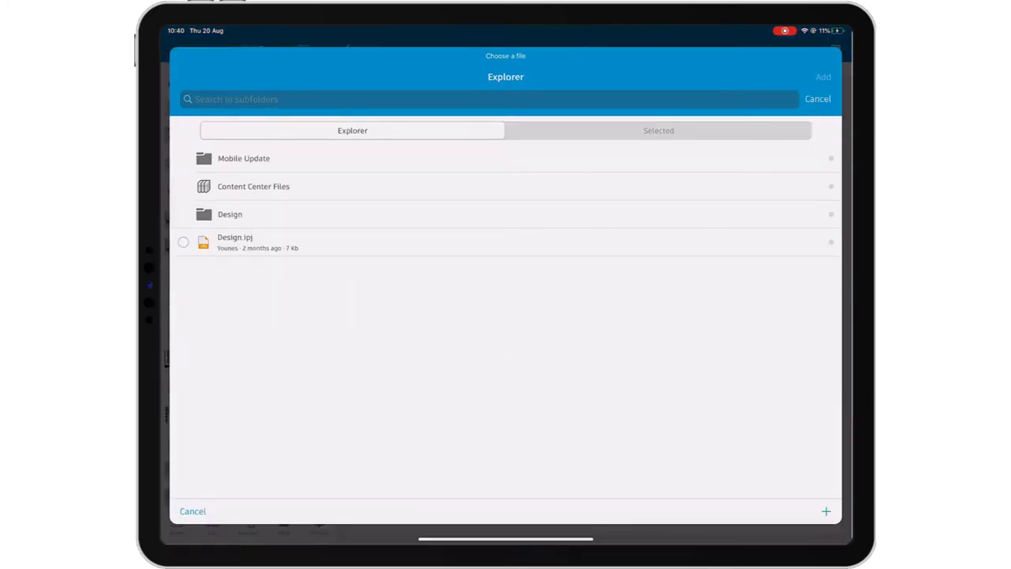
Attach Meeting Minutes 20200819.docx from the device to ECO-000014.
left_click(825, 512)
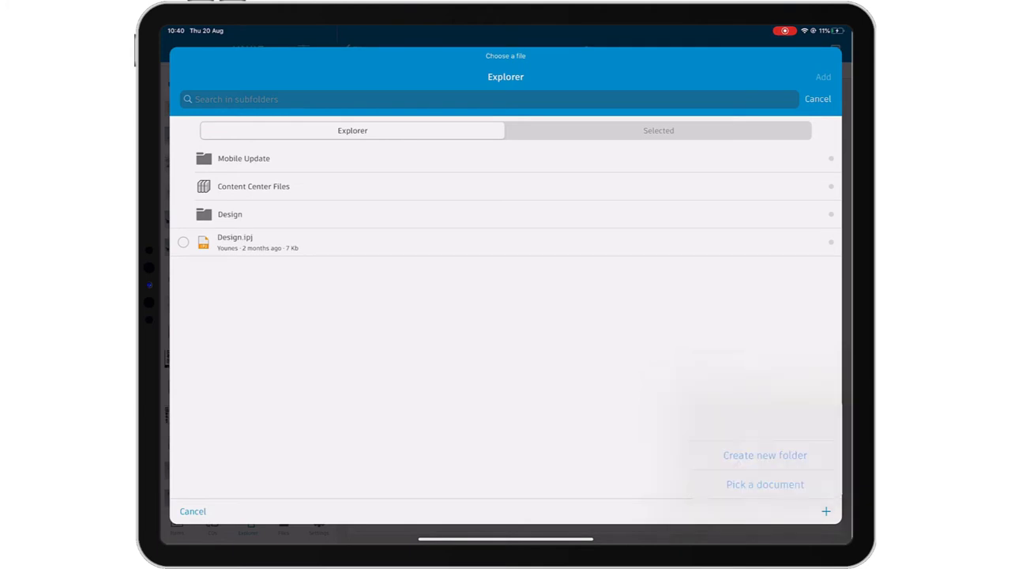
left_click(765, 484)
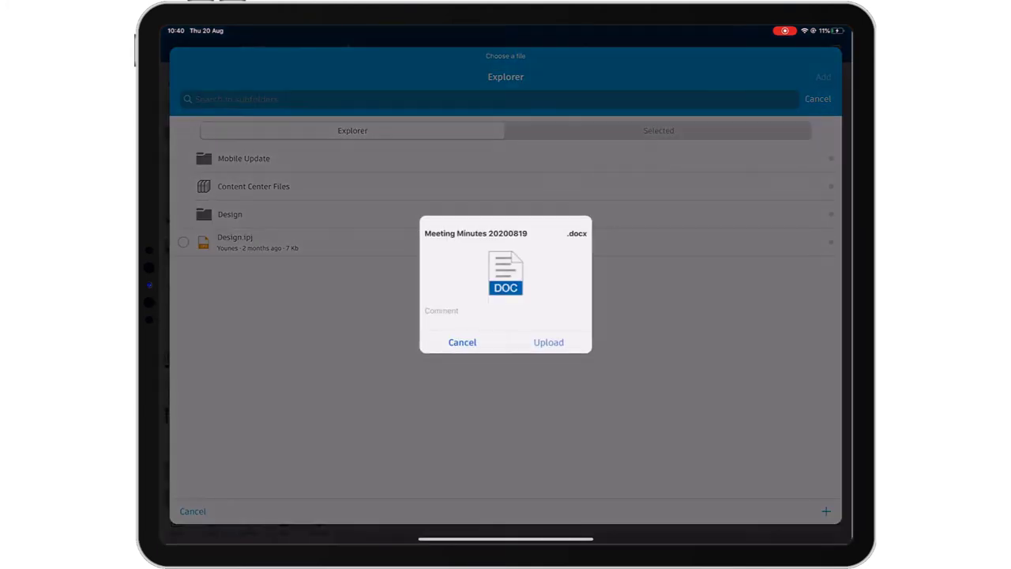
left_click(549, 341)
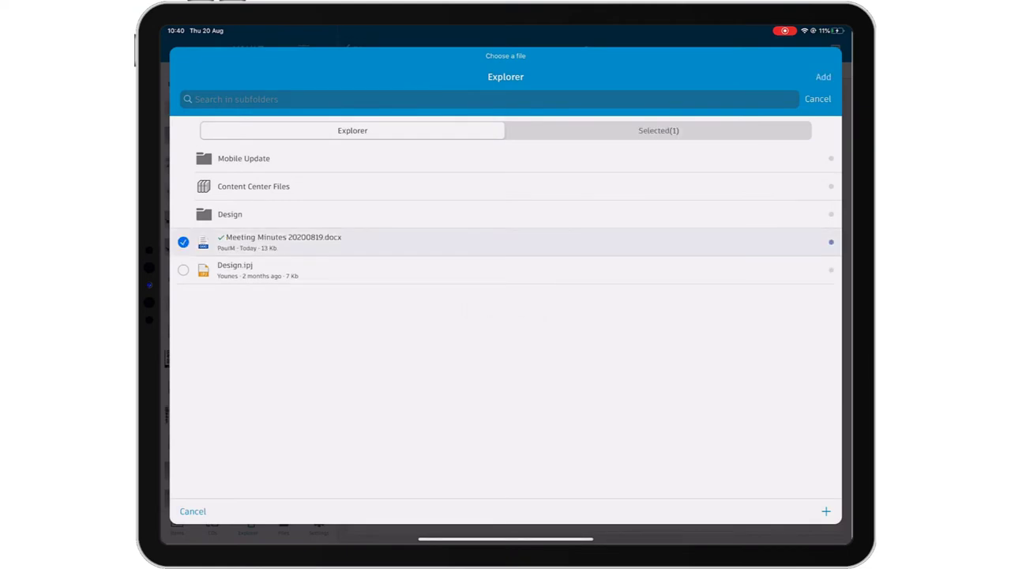
left_click(823, 76)
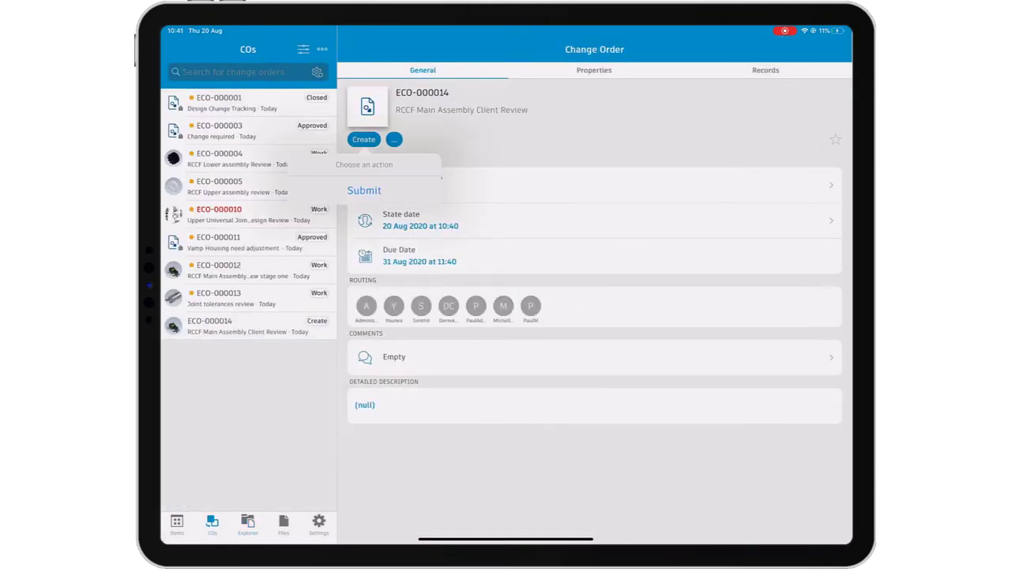
Submit ECO-000014 to Open with the comment 'Submitted'.
left_click(363, 189)
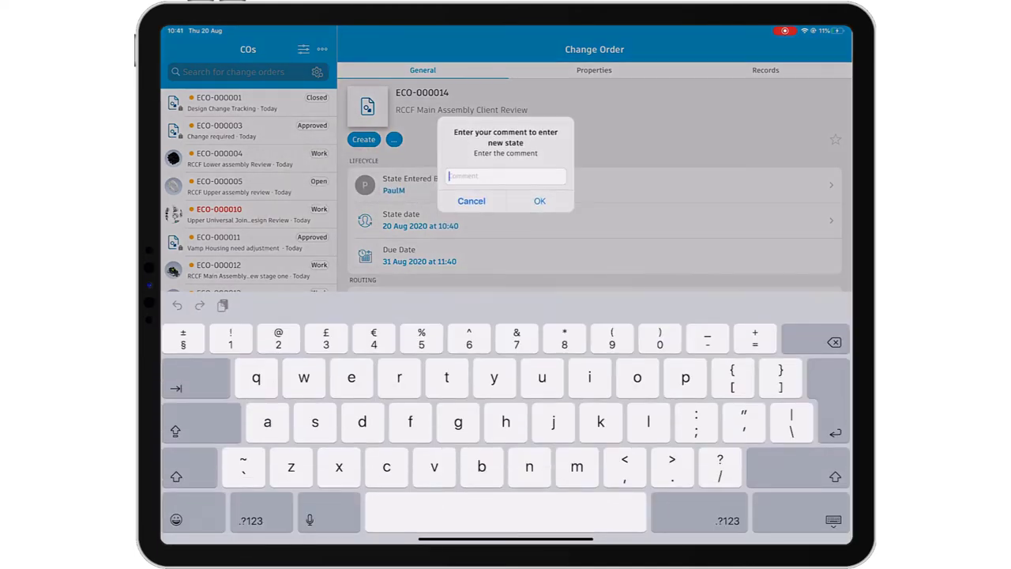
type("Submitted")
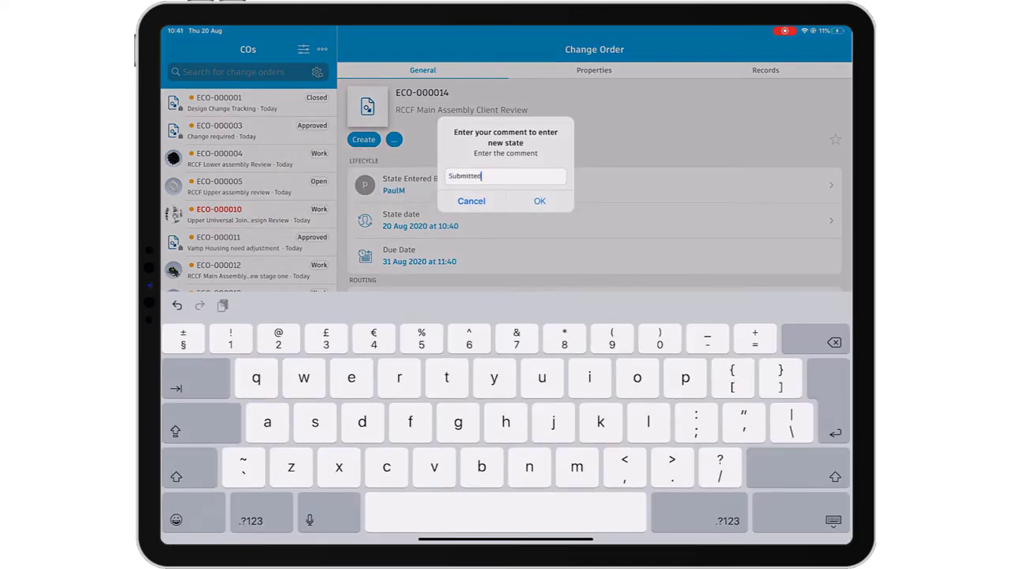
left_click(540, 200)
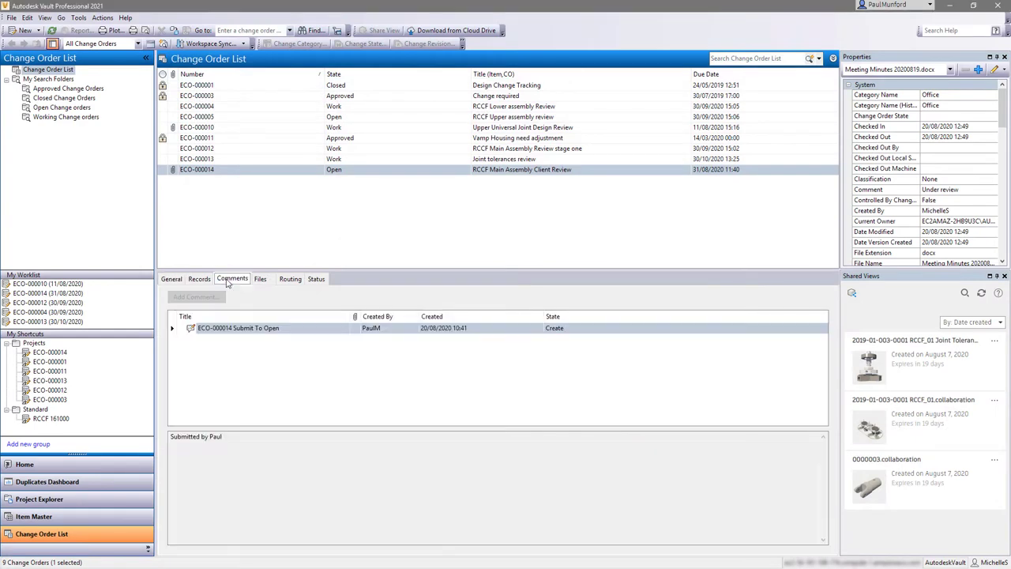
Submit ECO-000014 to Work with the comment 'I'll take this on'.
left_click(259, 278)
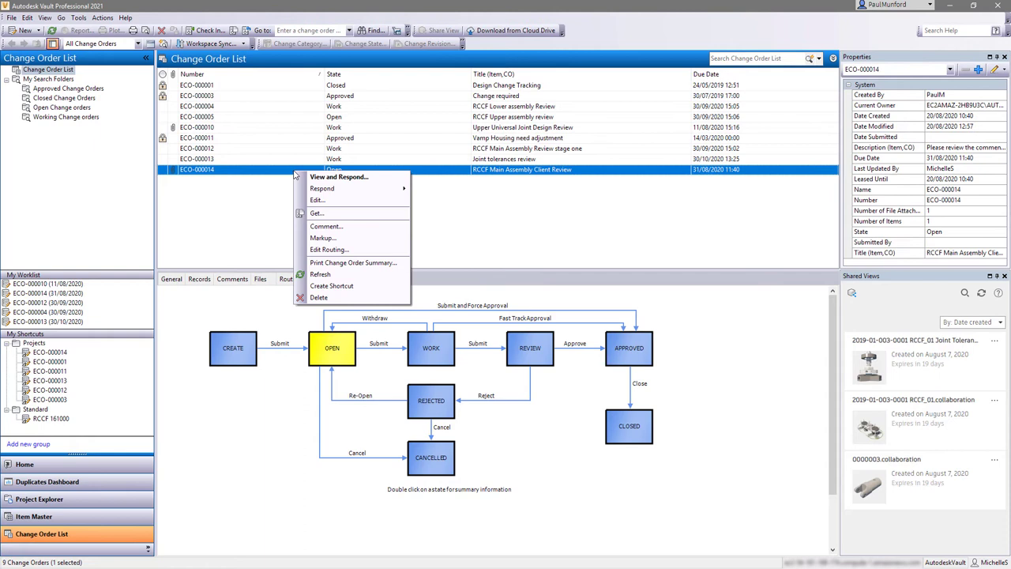
left_click(322, 188)
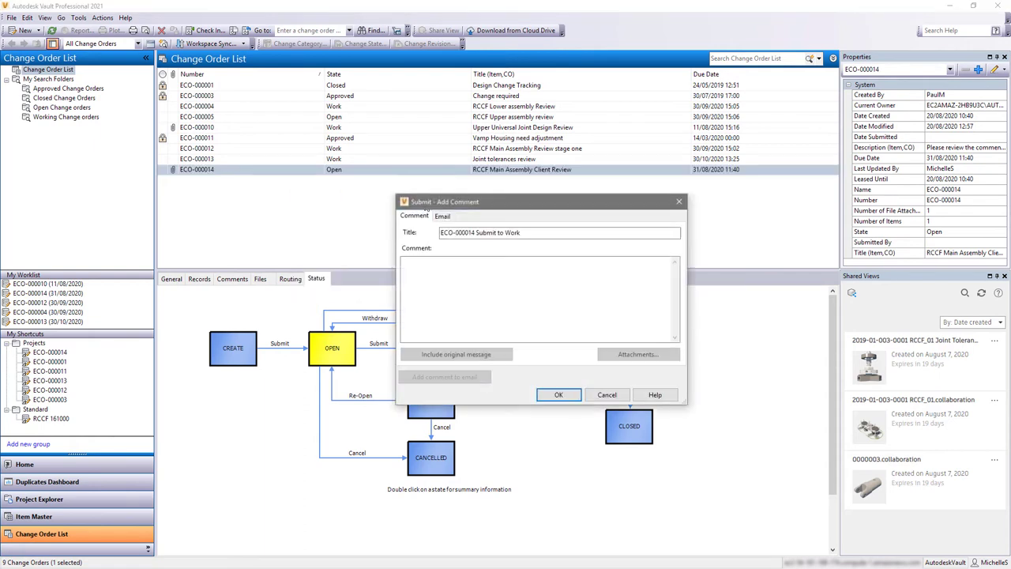
type("I'll take this on")
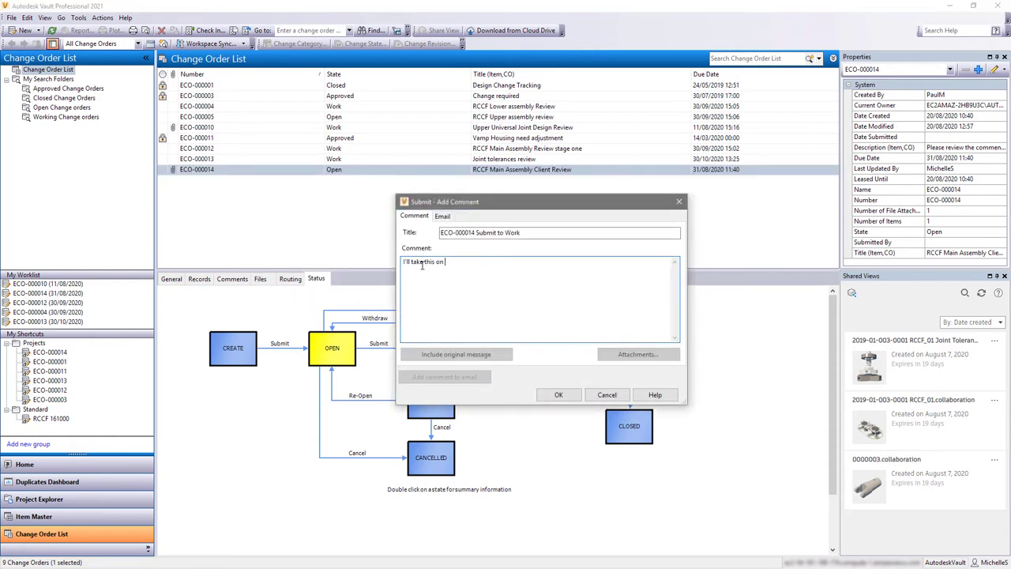
left_click(559, 395)
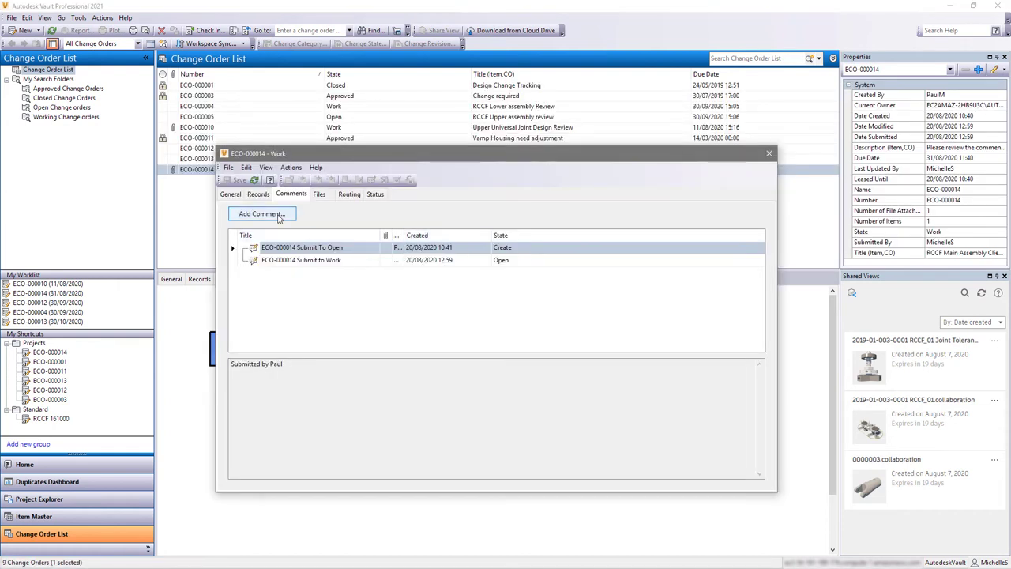
Add the comment 'Query on color schemes' asking to include a blue scheme in the next review.
left_click(262, 213)
type("Hi Paul, we are currently working on a blue color scheme for another client. Would you like to ")
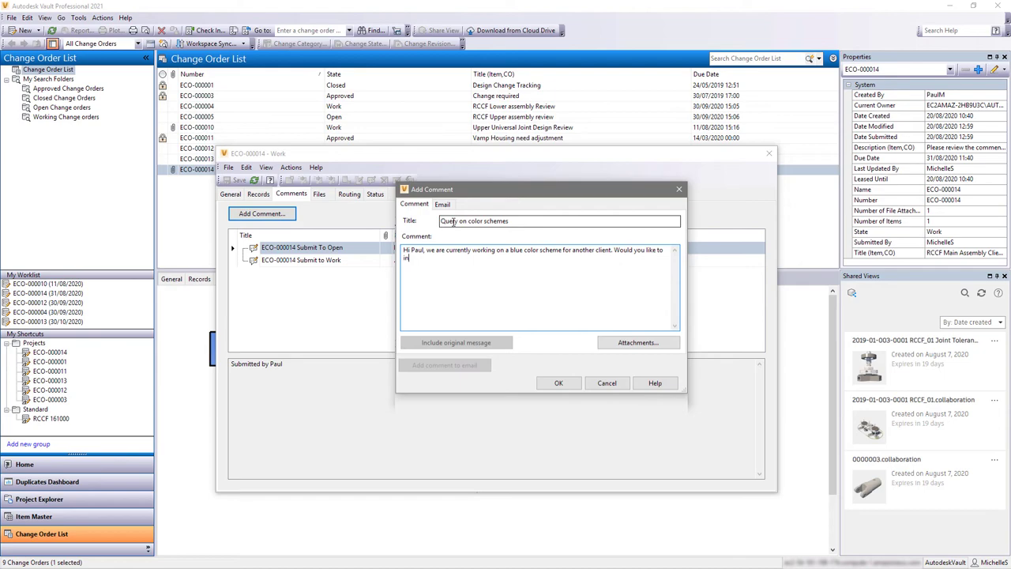
type("include this in your next review?")
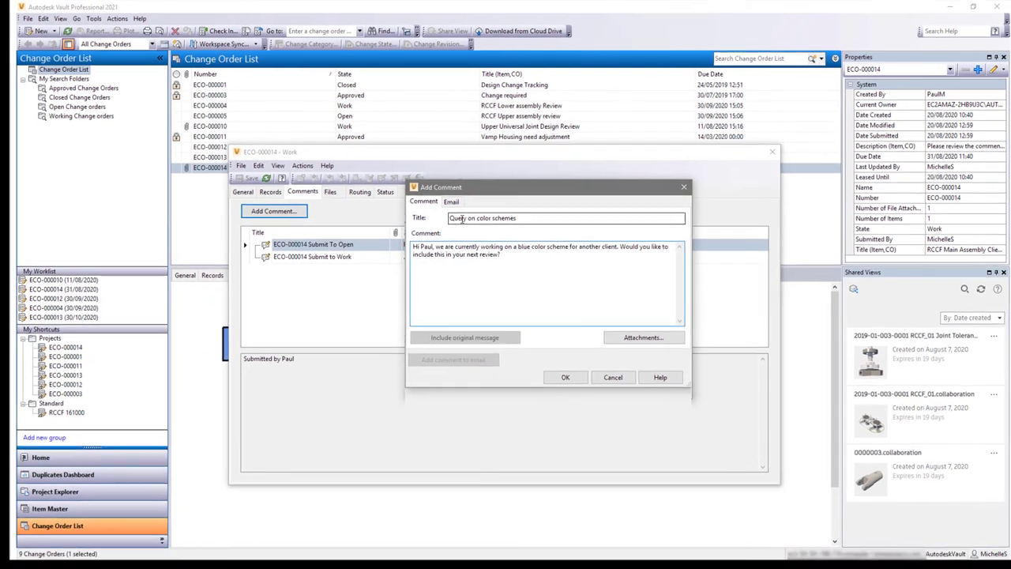
left_click(566, 376)
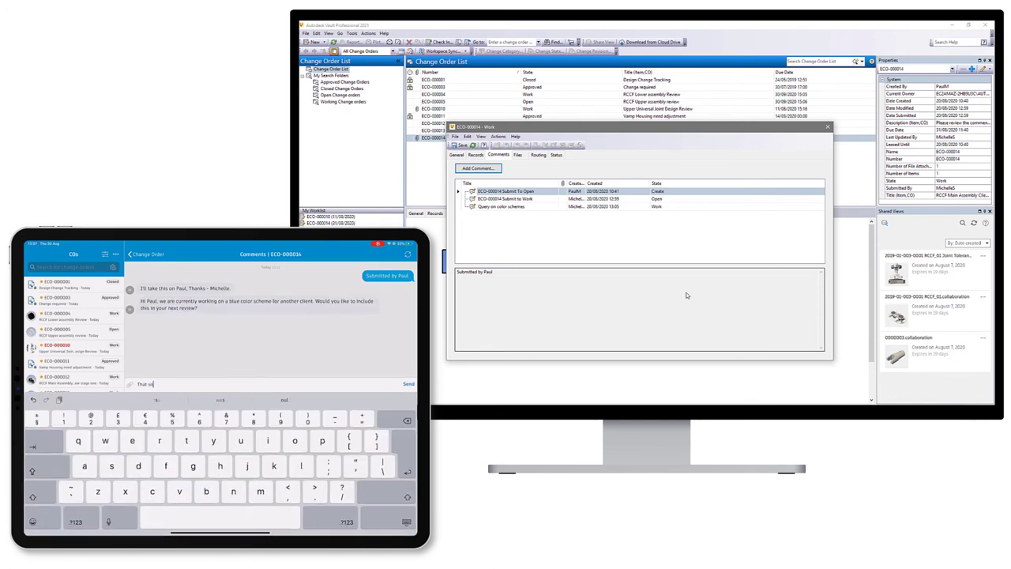
Reply 'That sounds great Michelle - Thanks' in the ECO-000014 comment thread.
type("That sounds great Michelle - Thanks")
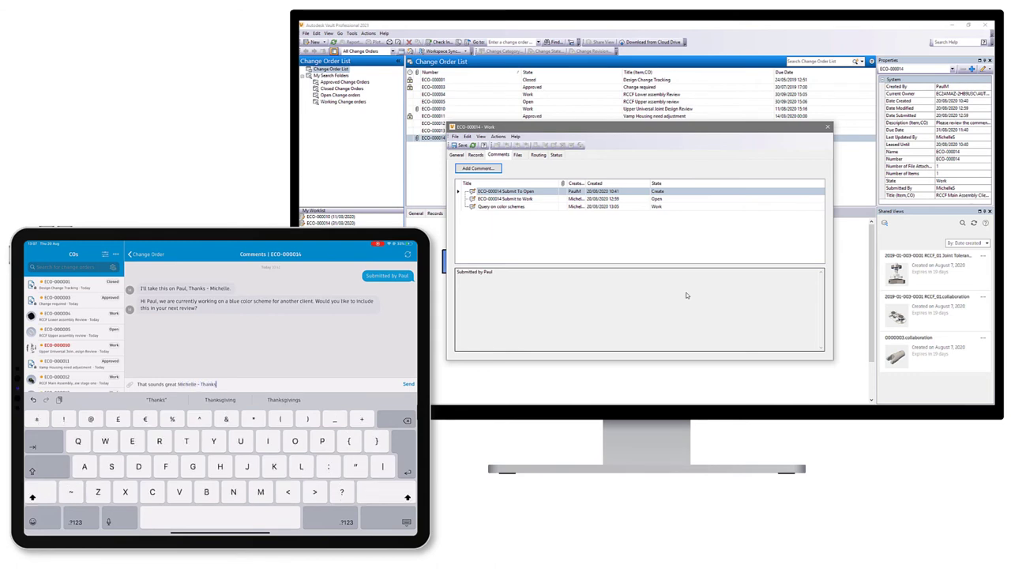
left_click(408, 384)
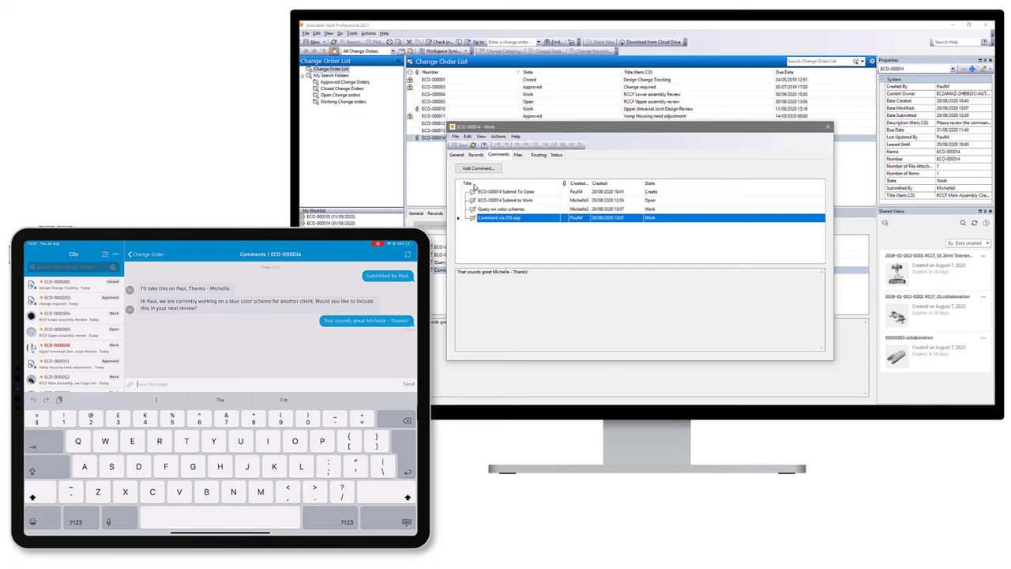
left_click(477, 168)
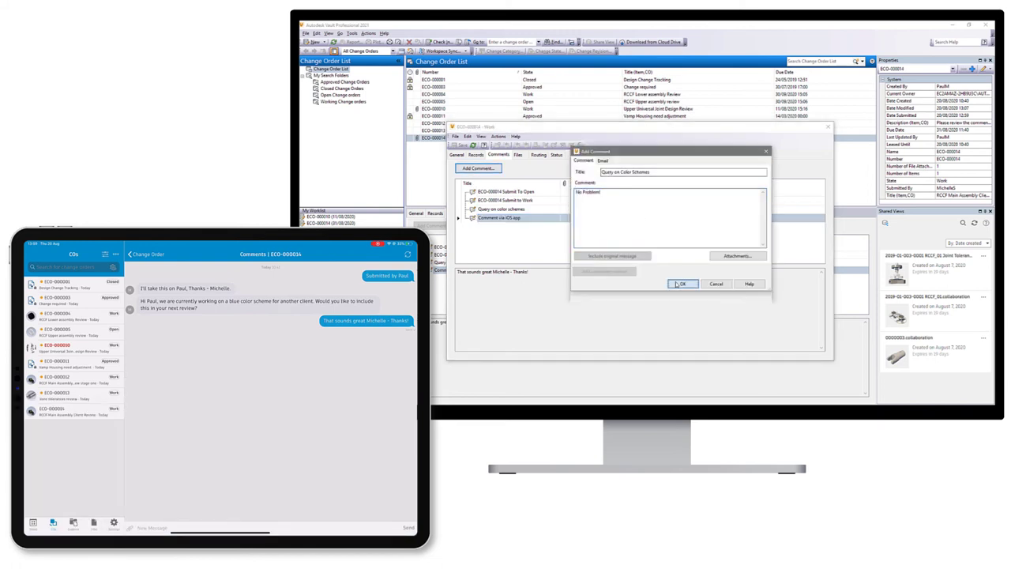
left_click(682, 285)
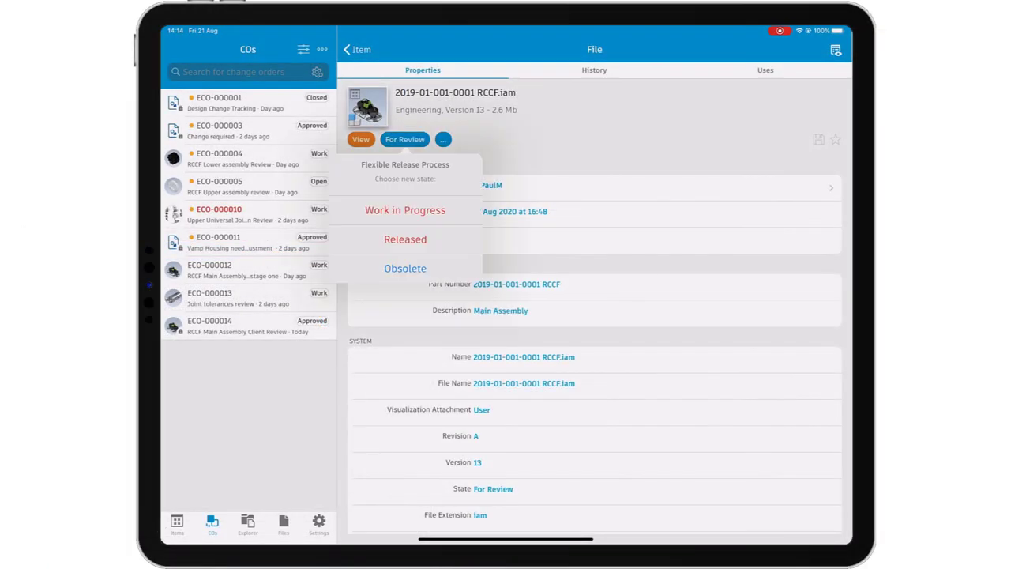
Release RCCF.iam with the comment 'ECO-000014 Approved'.
left_click(405, 239)
type("ECO-000014 Approved.")
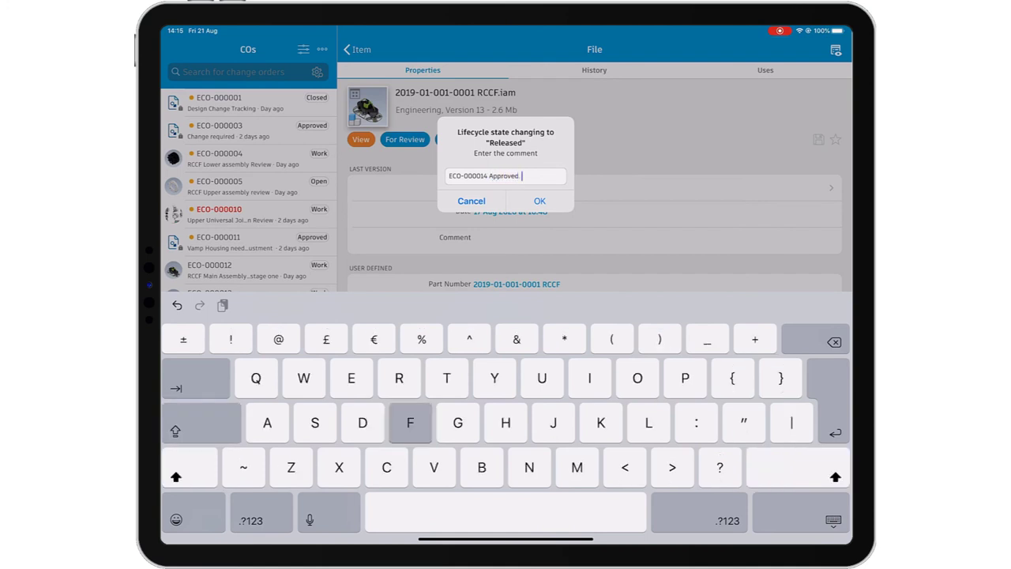
left_click(540, 200)
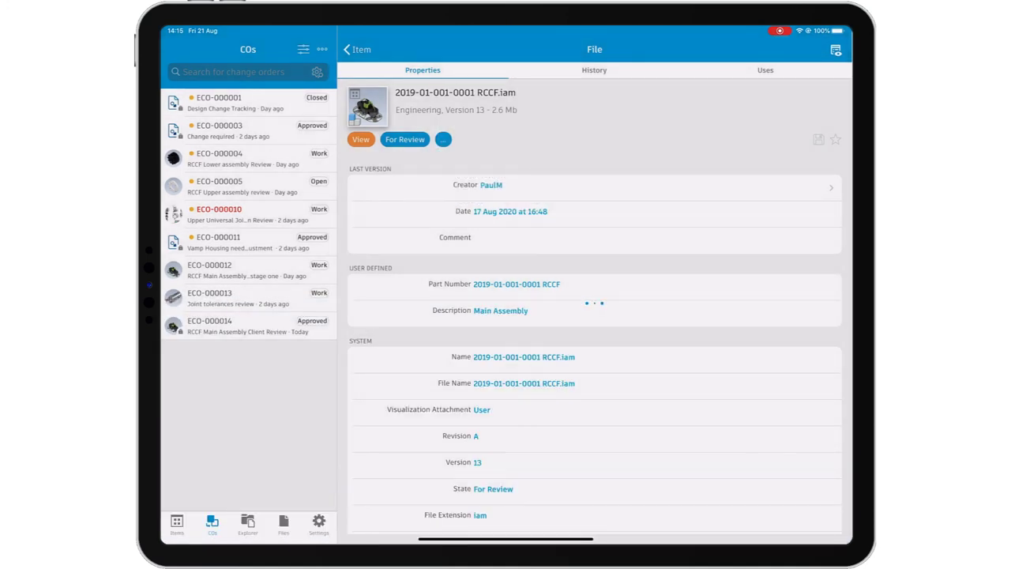